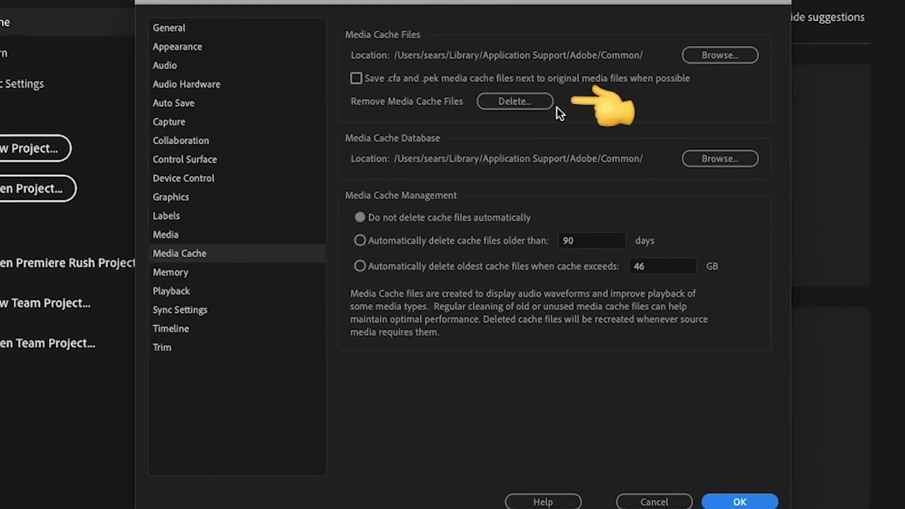
Delete Premiere Pro's stored media cache files
{"action": "left_click", "coordinate": [514, 101]}
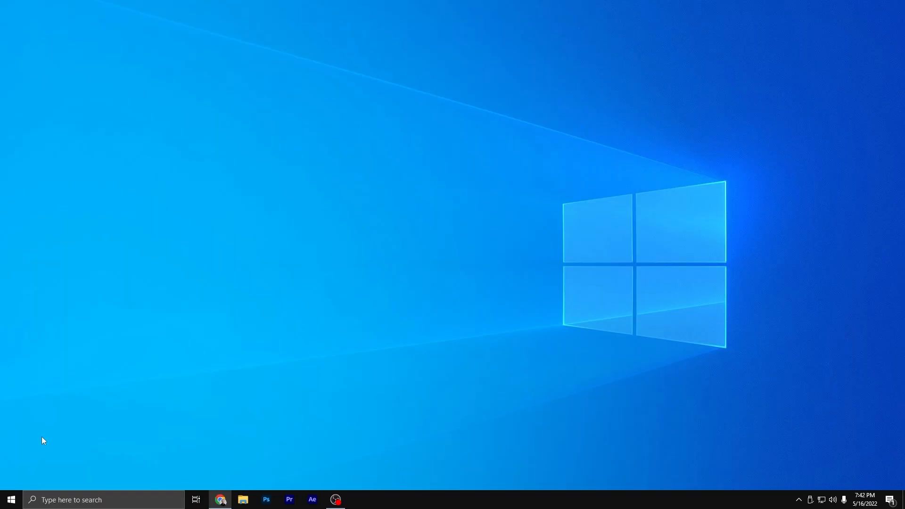
{"action": "mouse_move", "coordinate": [57, 422]}
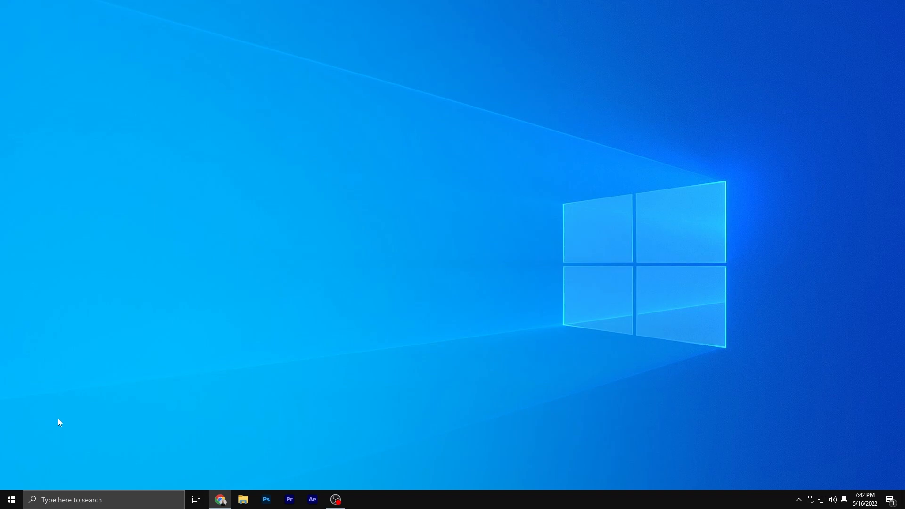
Open Settings to System > Display and scroll down toward Graphics settings
{"action": "left_click", "coordinate": [11, 499]}
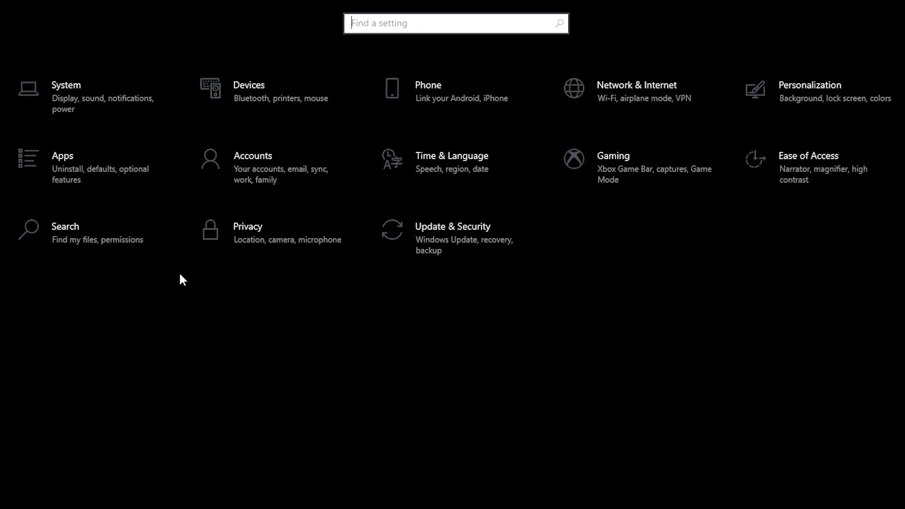
{"action": "left_click", "coordinate": [66, 85]}
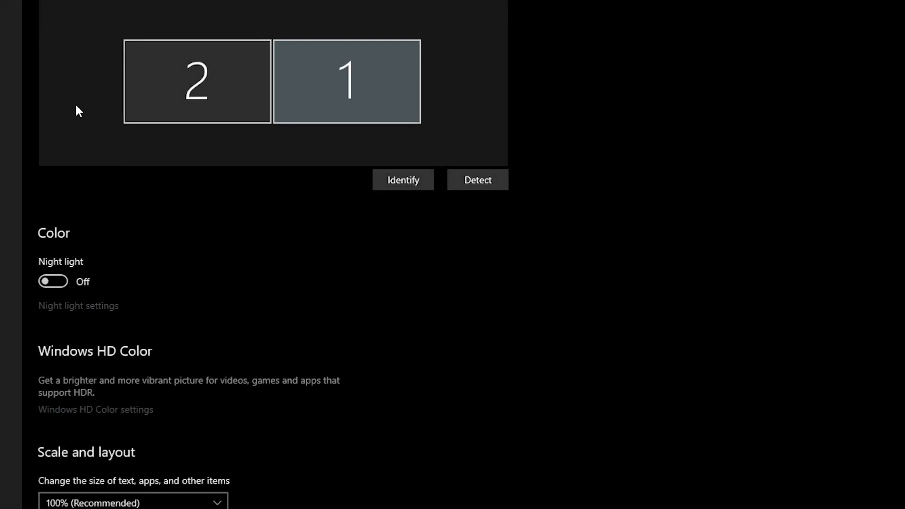
{"action": "scroll", "scroll_direction": "down", "scroll_amount": 3}
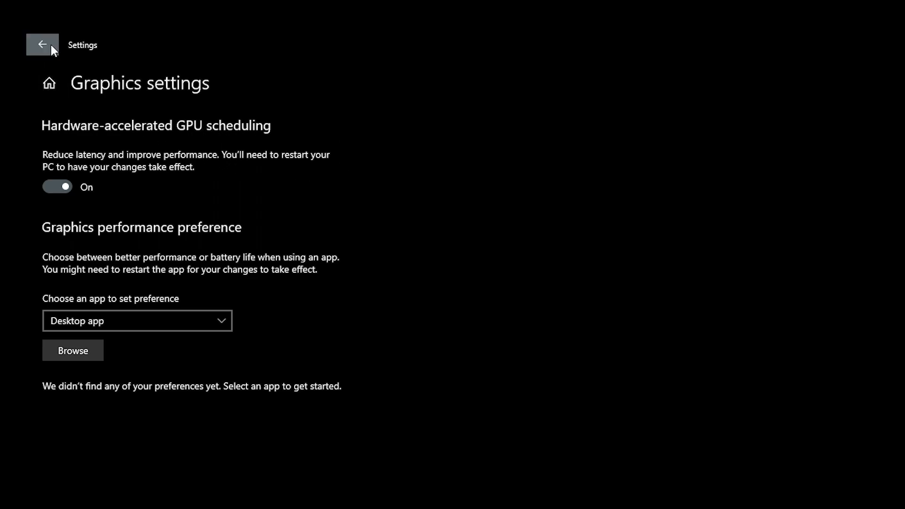
Check under Apps > Startup that every login app is switched off
{"action": "left_click", "coordinate": [42, 45]}
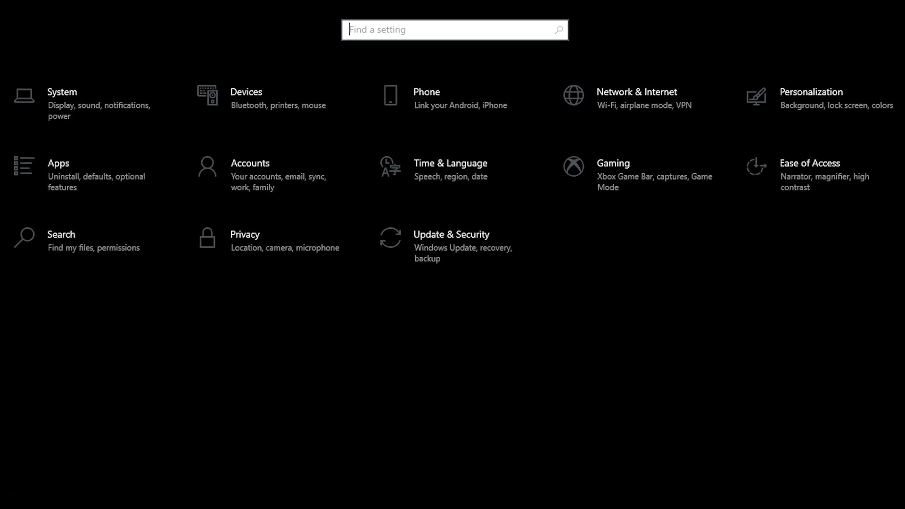
{"action": "left_click", "coordinate": [59, 174]}
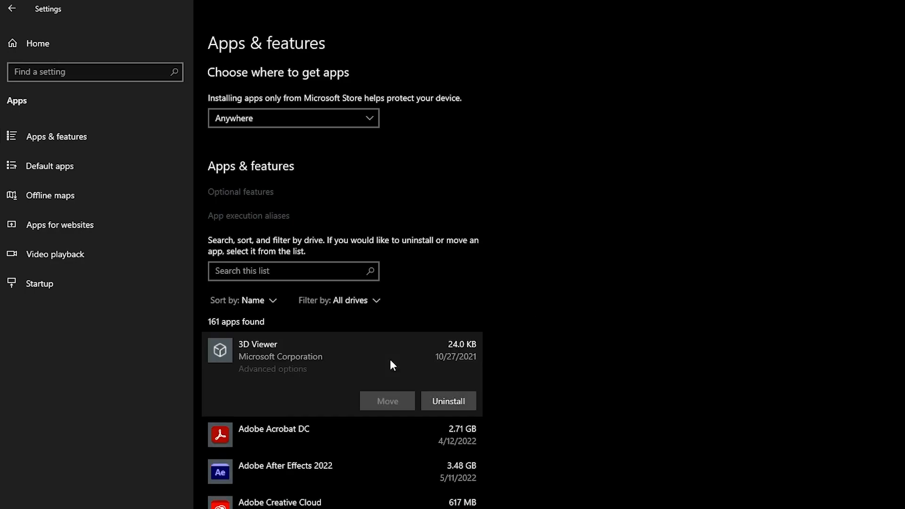
{"action": "mouse_move", "coordinate": [115, 323]}
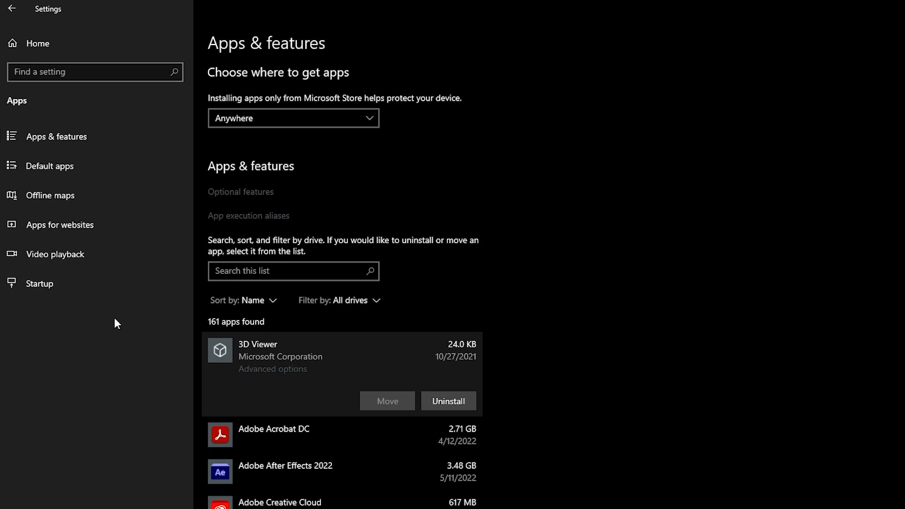
{"action": "left_click", "coordinate": [41, 283]}
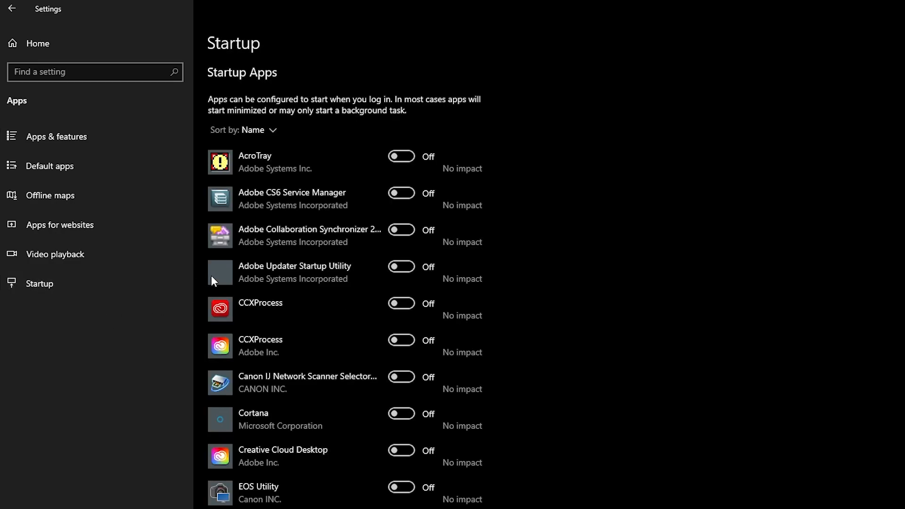
{"action": "mouse_move", "coordinate": [520, 343]}
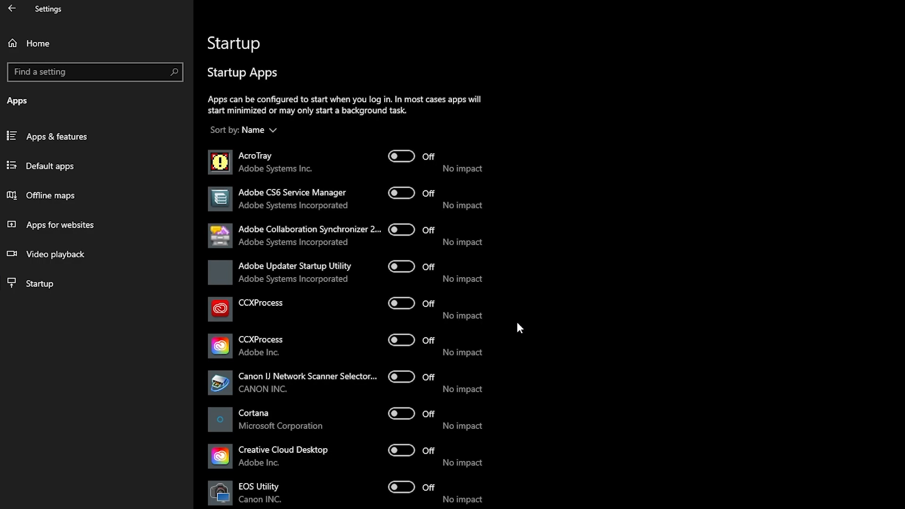
{"action": "mouse_move", "coordinate": [476, 256]}
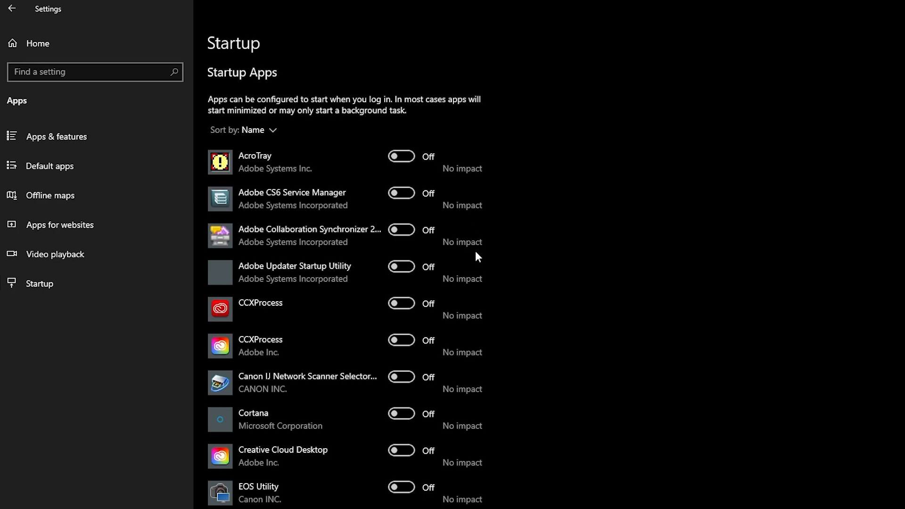
{"action": "scroll", "scroll_direction": "down", "scroll_amount": 3}
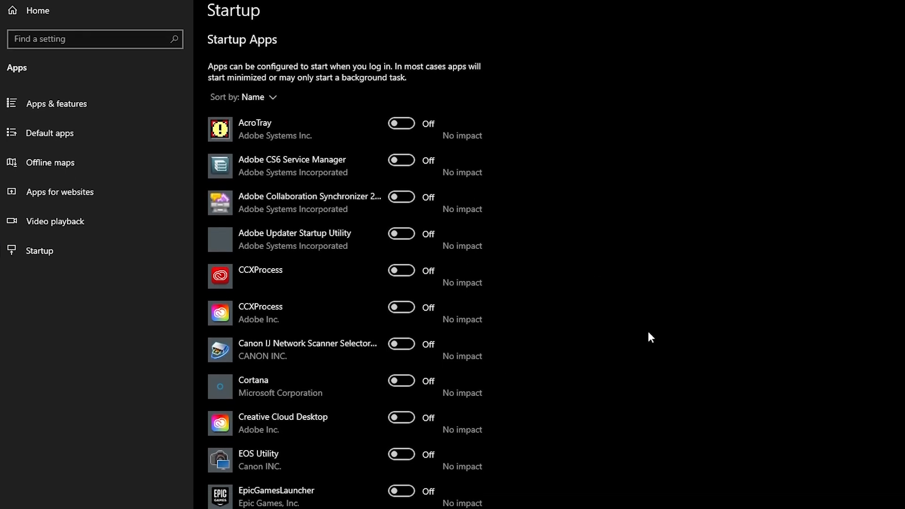
{"action": "scroll", "scroll_direction": "down", "scroll_amount": 3}
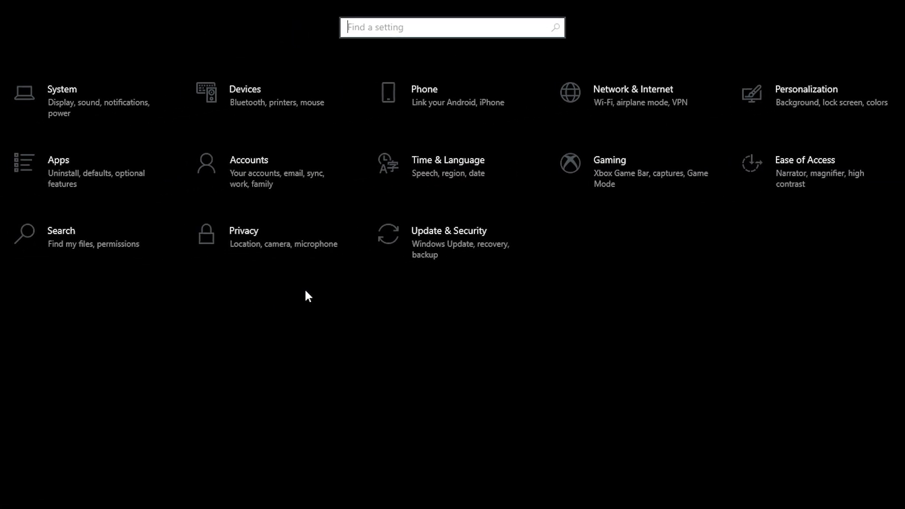
Review Privacy settings with advertising ID off and scroll the app permissions list
{"action": "left_click", "coordinate": [244, 230]}
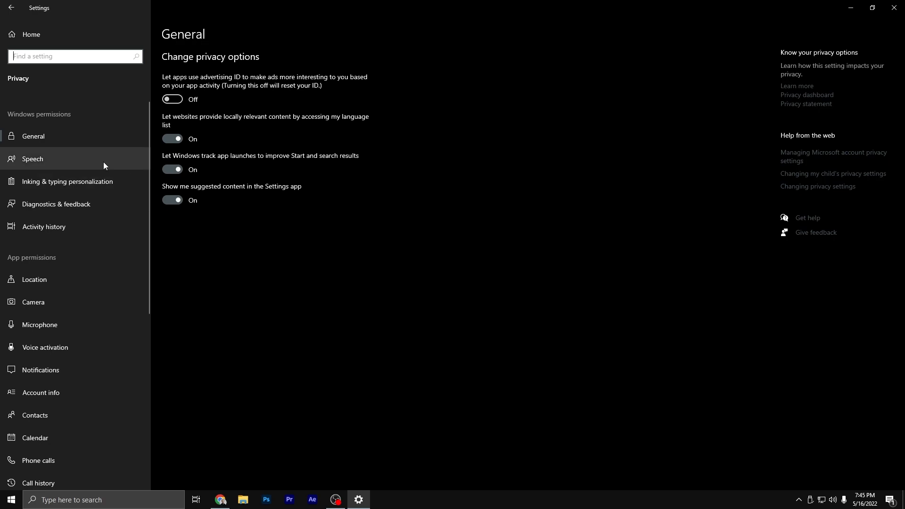
{"action": "mouse_move", "coordinate": [175, 216]}
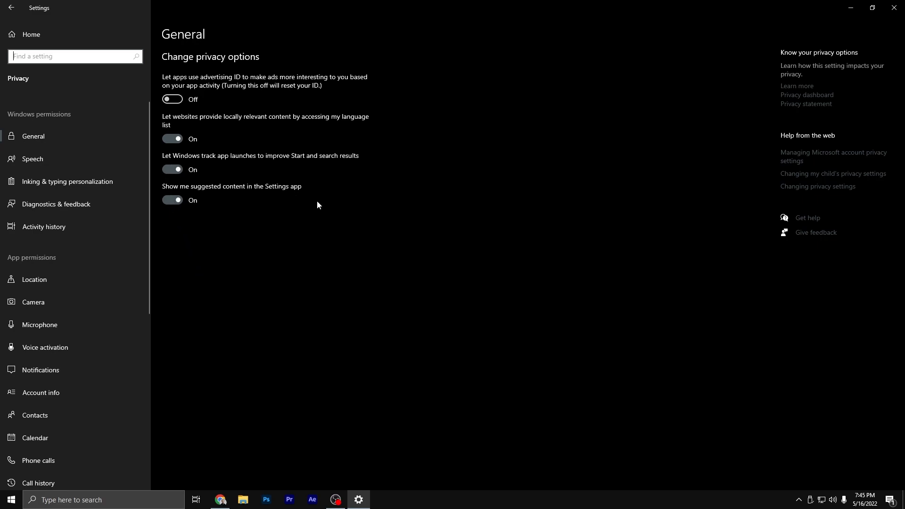
{"action": "mouse_move", "coordinate": [224, 226]}
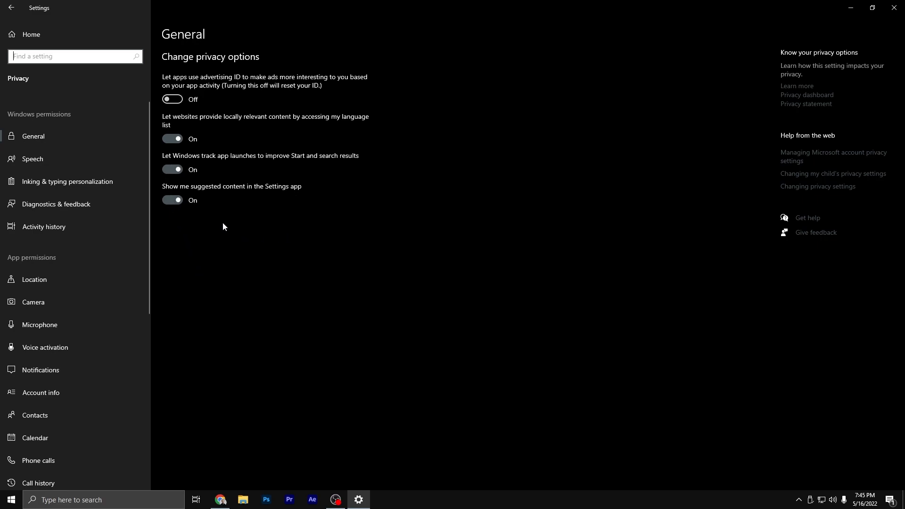
{"action": "mouse_move", "coordinate": [208, 238]}
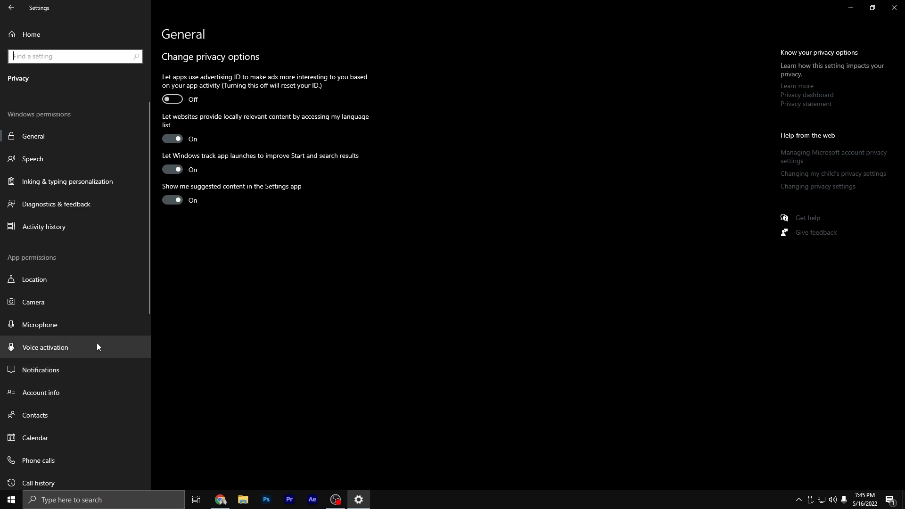
{"action": "scroll", "scroll_direction": "down", "scroll_amount": 3}
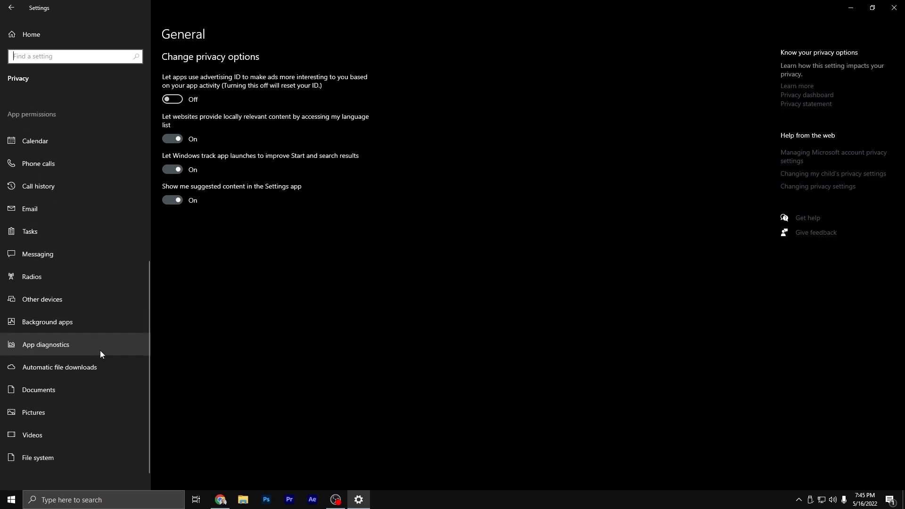
{"action": "left_click", "coordinate": [11, 7]}
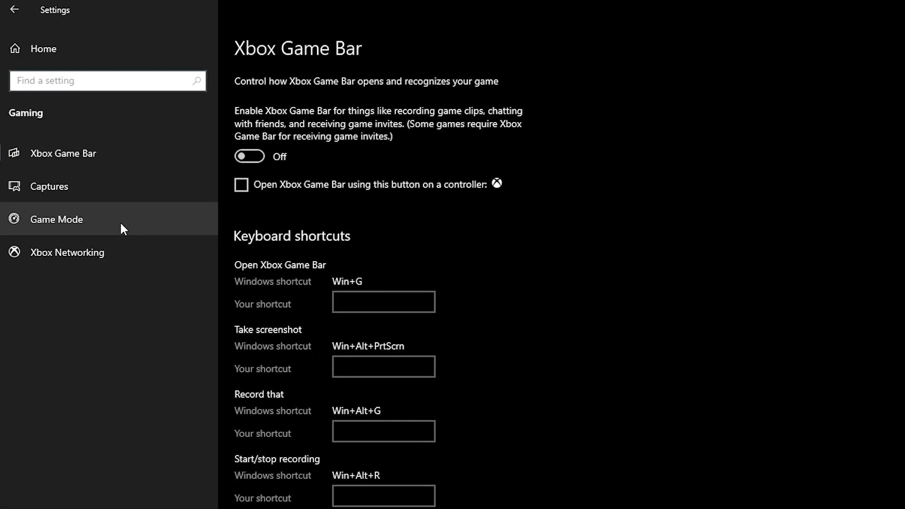
Confirm Game Mode is on, then close Settings
{"action": "left_click", "coordinate": [57, 219]}
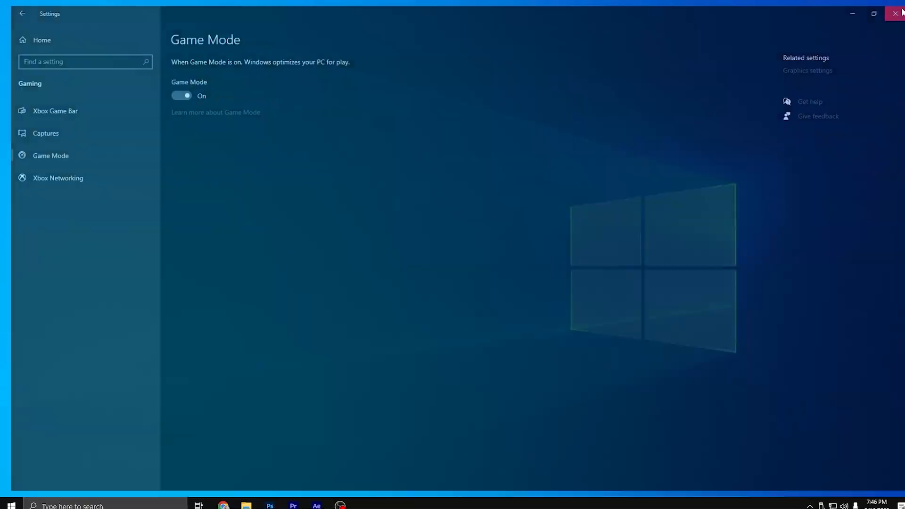
{"action": "left_click", "coordinate": [899, 13]}
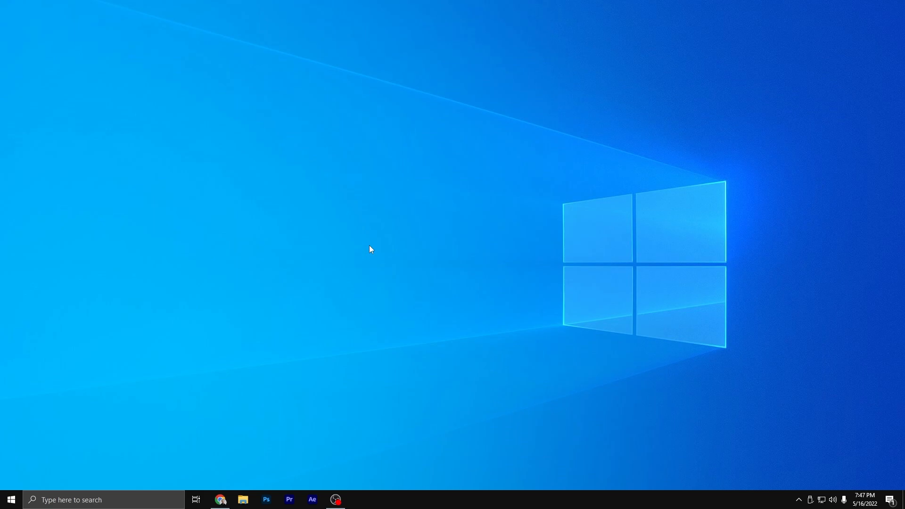
Launch File Explorer on This PC and right-click the Main (D:) drive
{"action": "type", "text": "fi"}
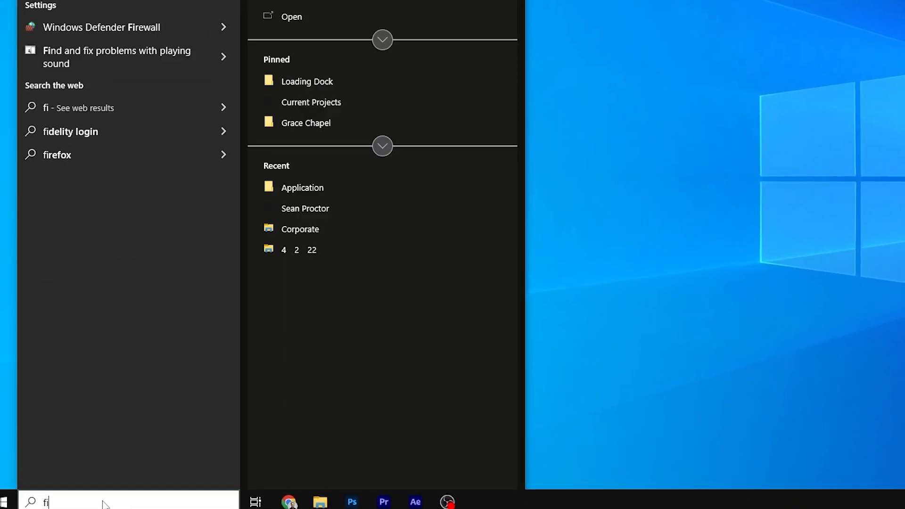
{"action": "left_click", "coordinate": [319, 501]}
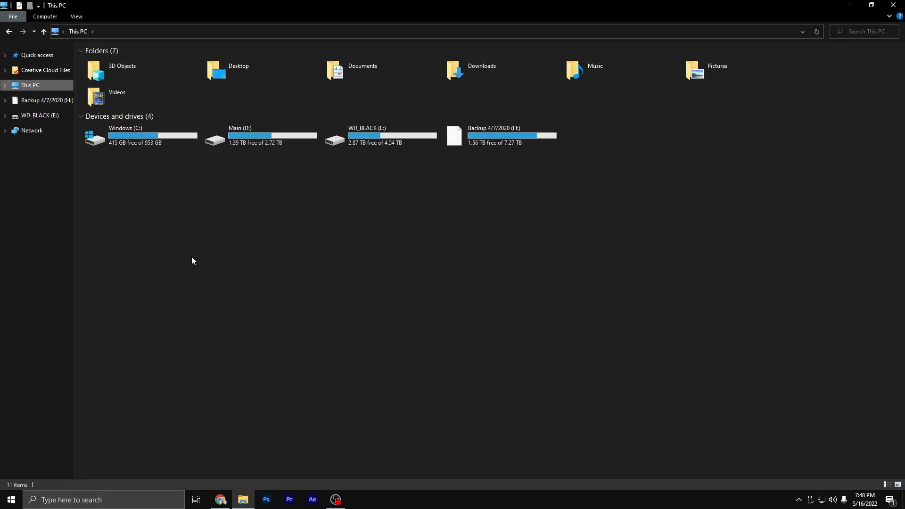
{"action": "mouse_move", "coordinate": [19, 92]}
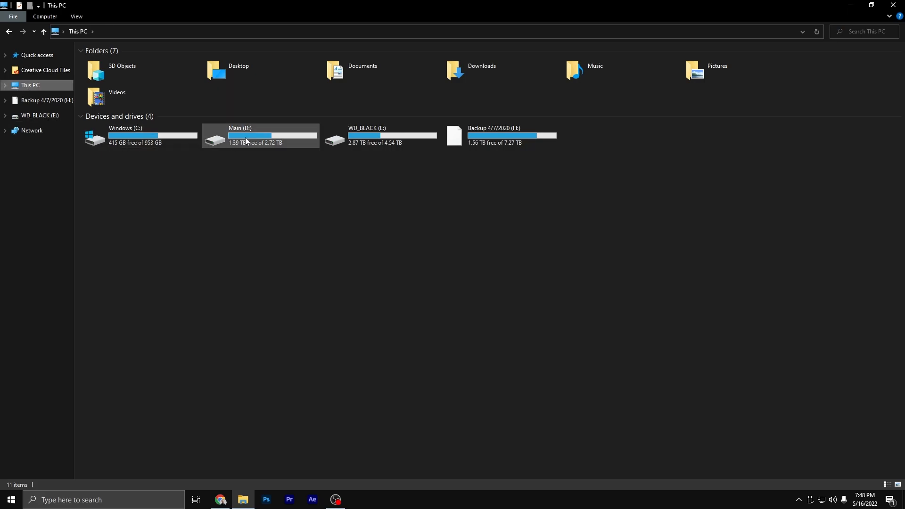
{"action": "right_click", "coordinate": [247, 139]}
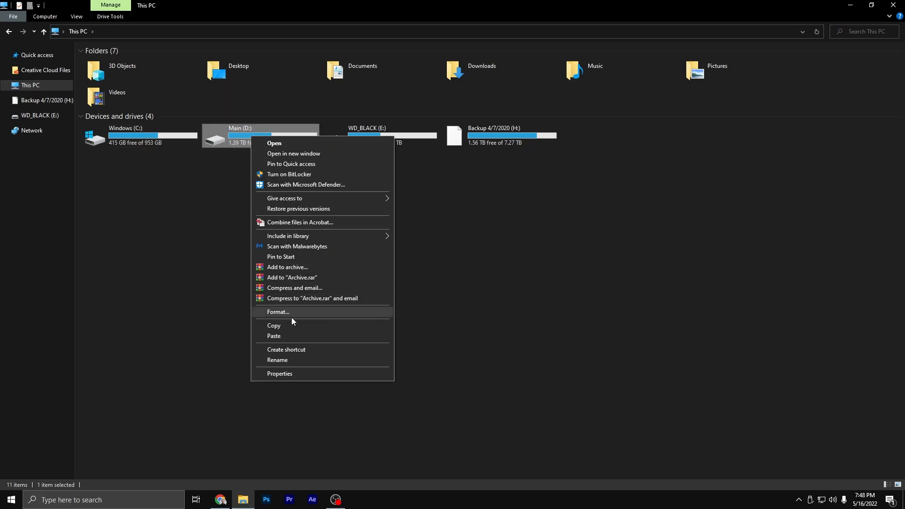
From Main (D:) Properties, open the Tools tab and launch Optimize Drives
{"action": "left_click", "coordinate": [279, 373]}
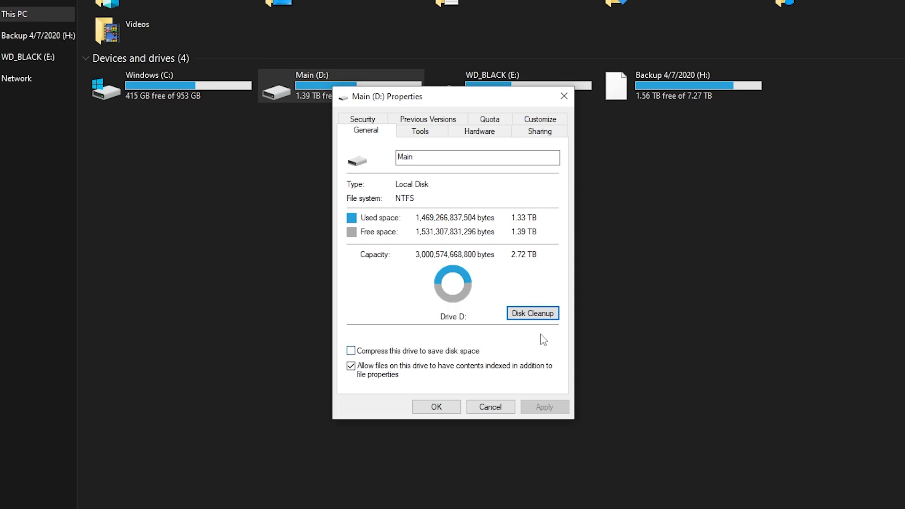
{"action": "left_click", "coordinate": [532, 313]}
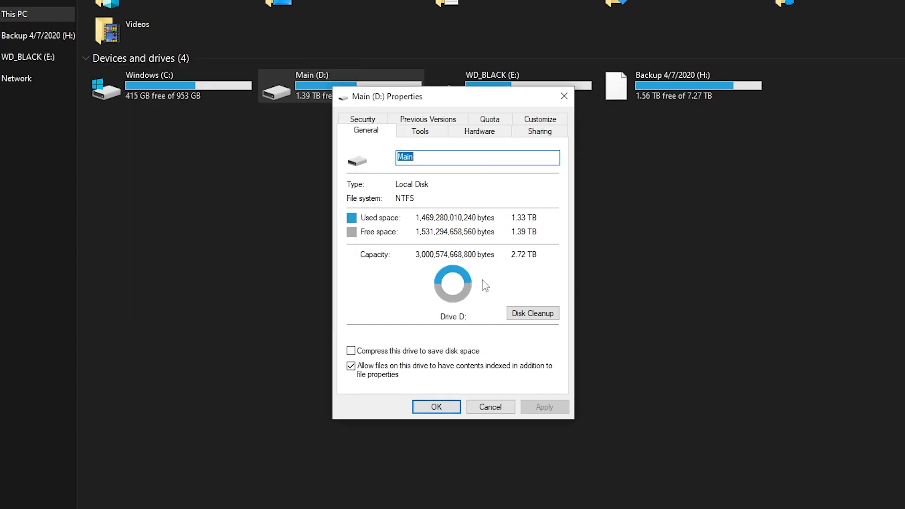
{"action": "left_click", "coordinate": [420, 131]}
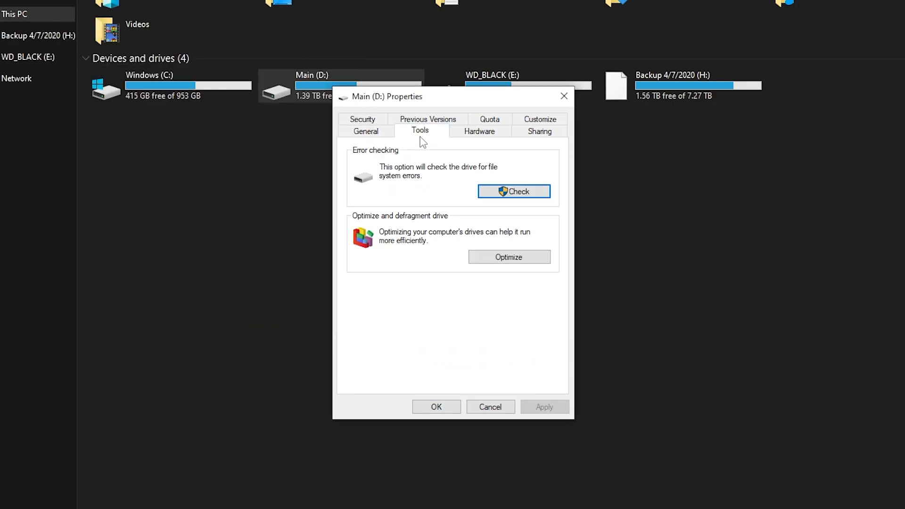
{"action": "mouse_move", "coordinate": [514, 191]}
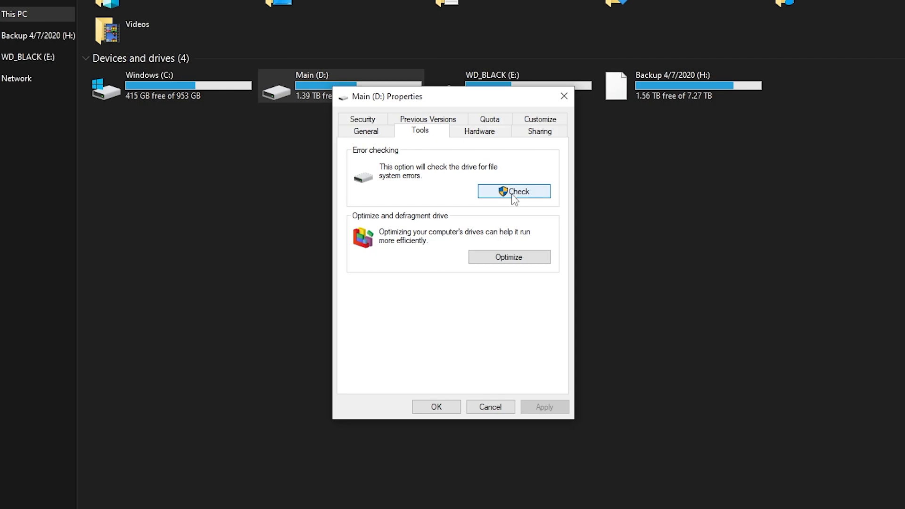
{"action": "left_click", "coordinate": [509, 257]}
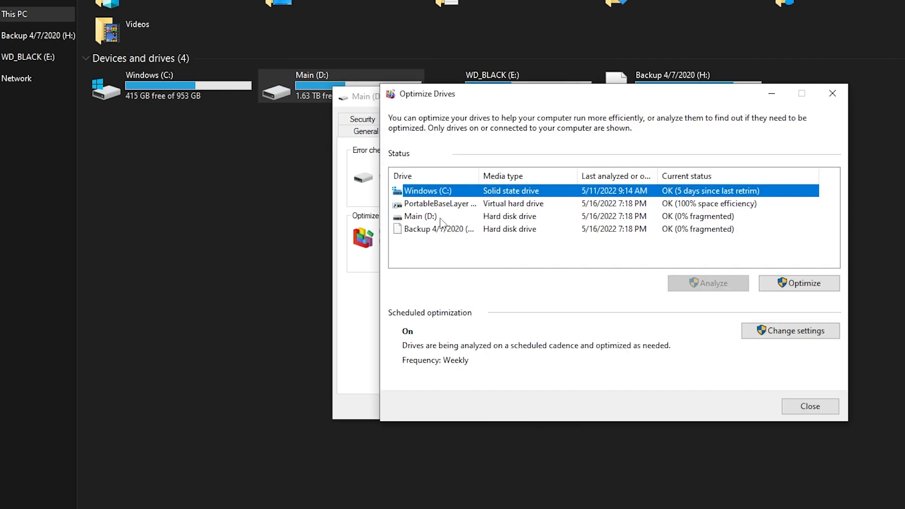
Select Main (D:), showing 0% fragmented, then close the tool and properties
{"action": "left_click", "coordinate": [420, 216]}
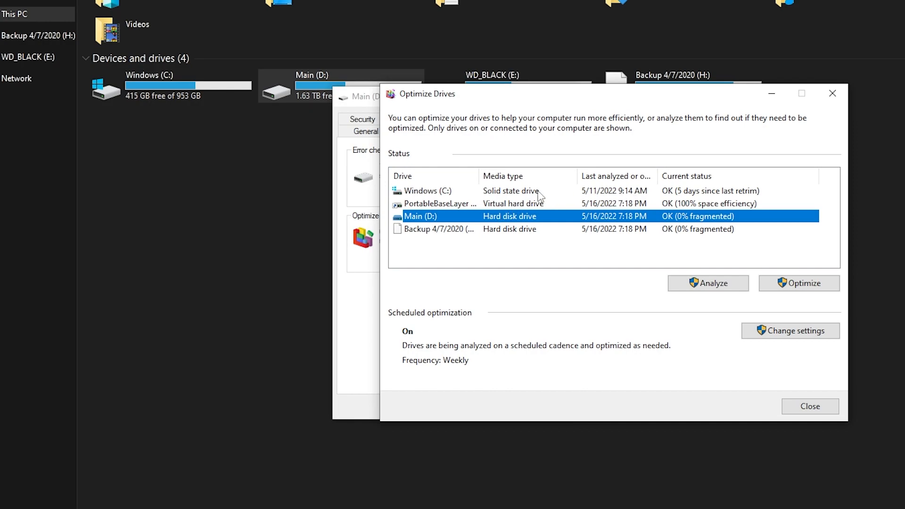
{"action": "mouse_move", "coordinate": [540, 198]}
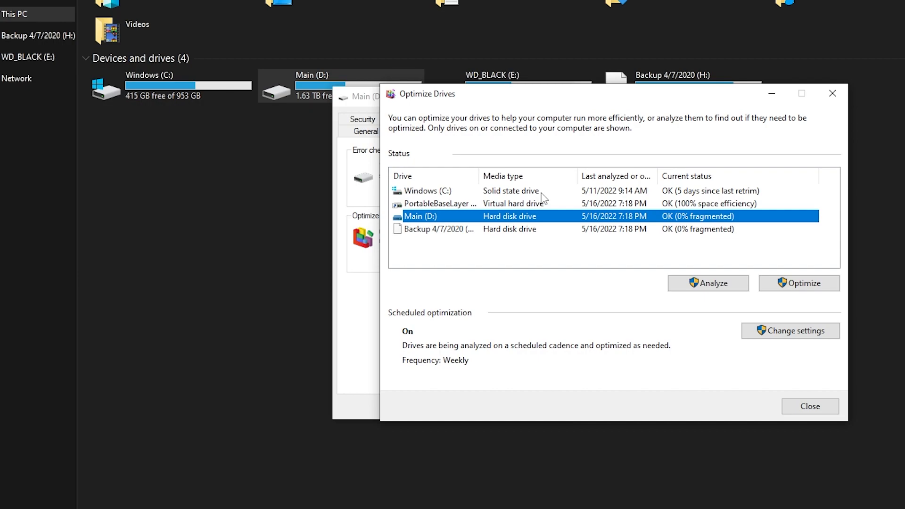
{"action": "mouse_move", "coordinate": [458, 224]}
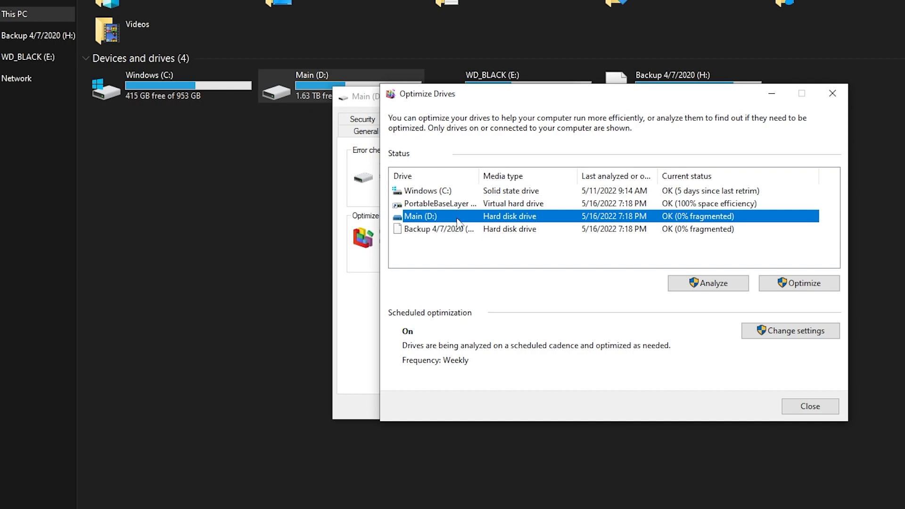
{"action": "mouse_move", "coordinate": [452, 234]}
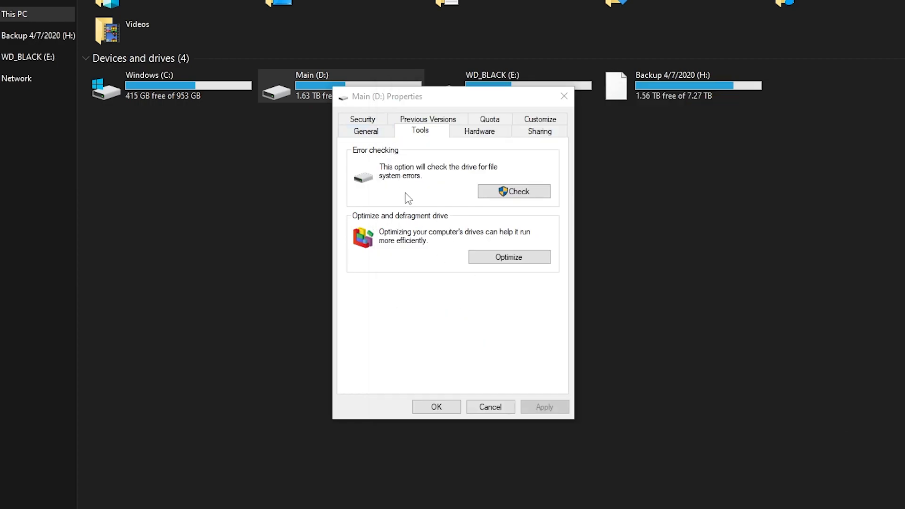
{"action": "mouse_move", "coordinate": [432, 403]}
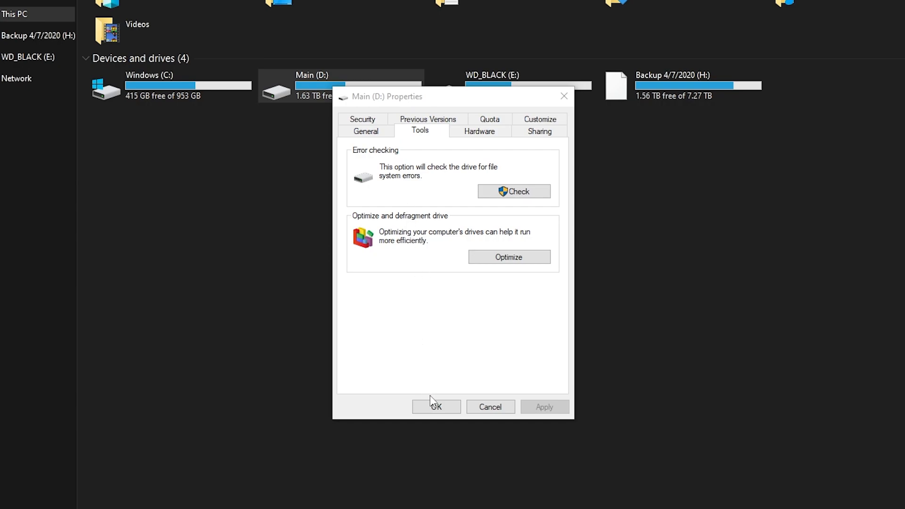
{"action": "left_click", "coordinate": [437, 407]}
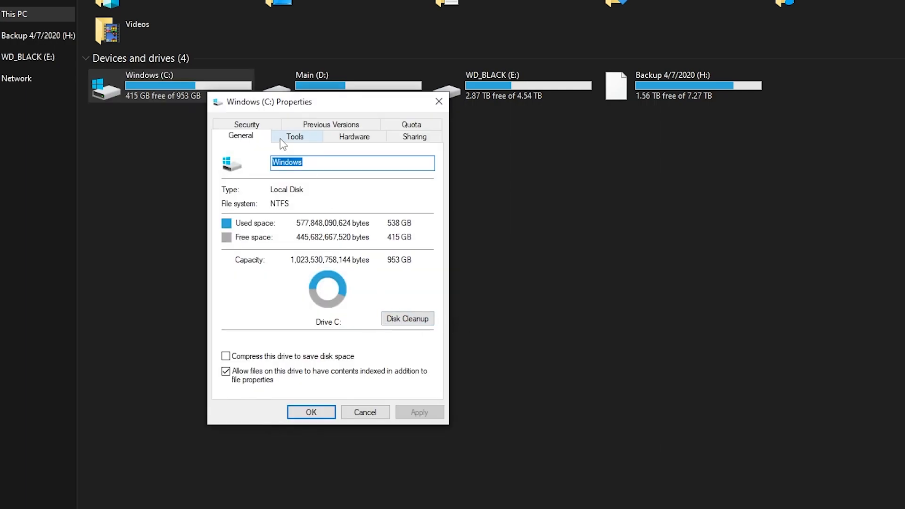
View Windows (C:) maintenance tools, then close its properties and Explorer
{"action": "left_click", "coordinate": [294, 136]}
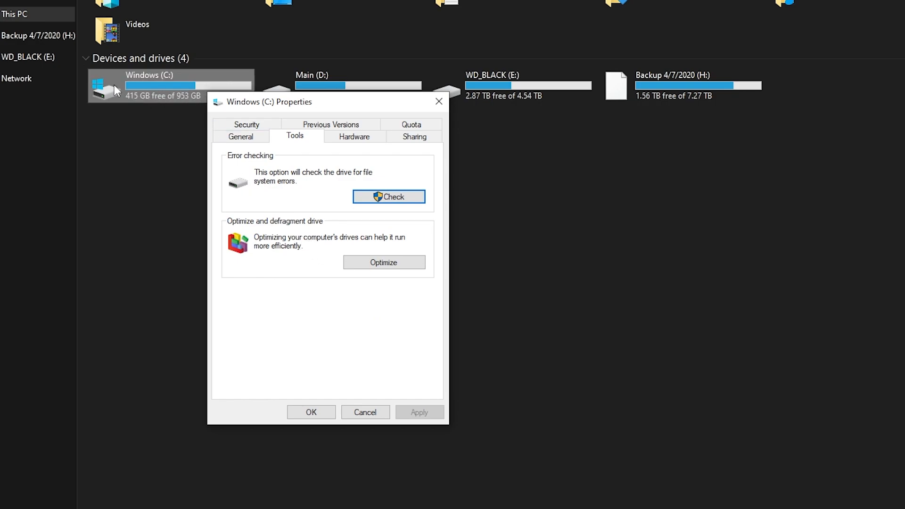
{"action": "mouse_move", "coordinate": [167, 94]}
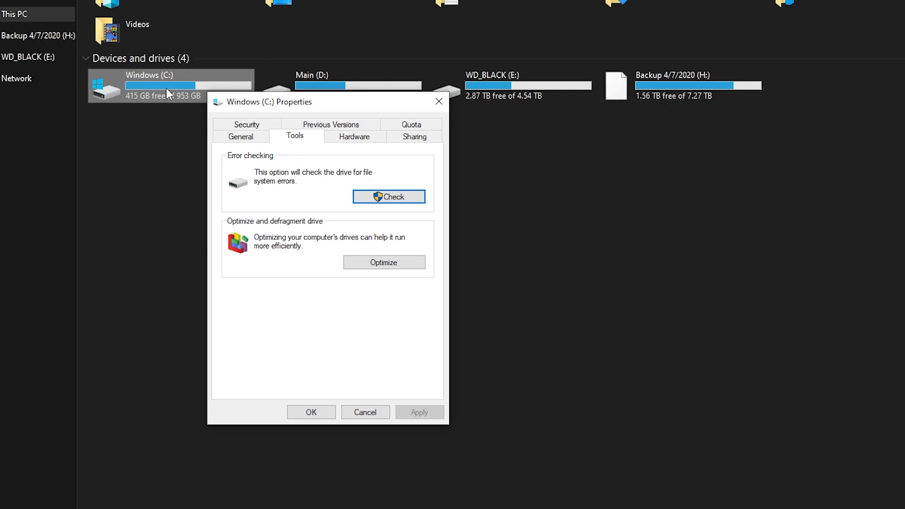
{"action": "mouse_move", "coordinate": [360, 183]}
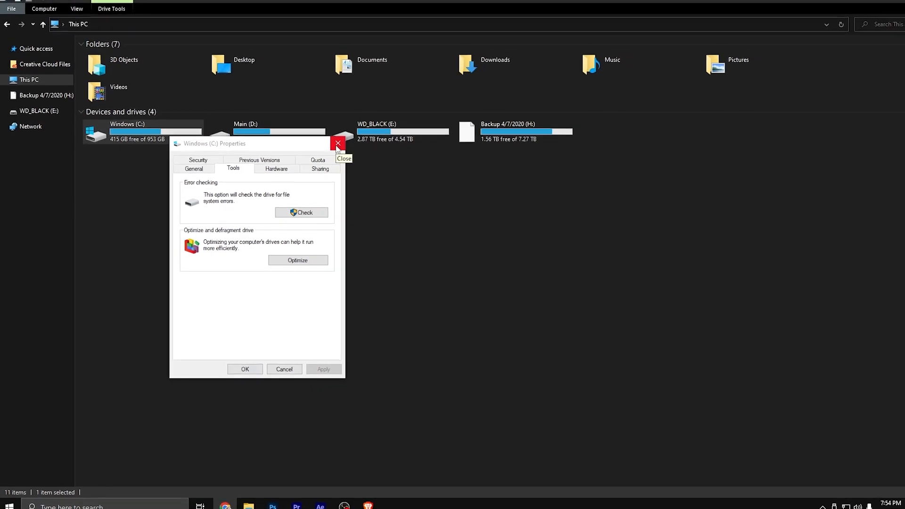
{"action": "left_click", "coordinate": [338, 144]}
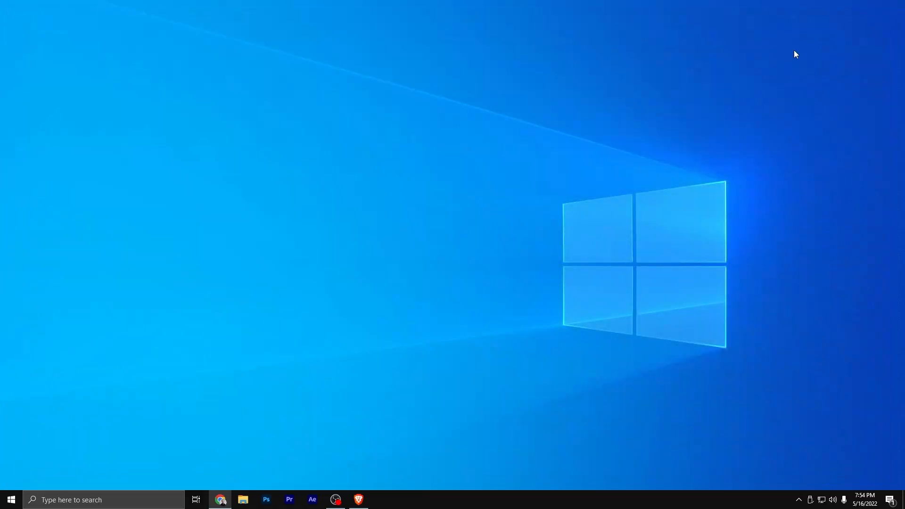
Enter %temp% in the Run dialog to open the Temp folder
{"action": "left_click", "coordinate": [243, 500]}
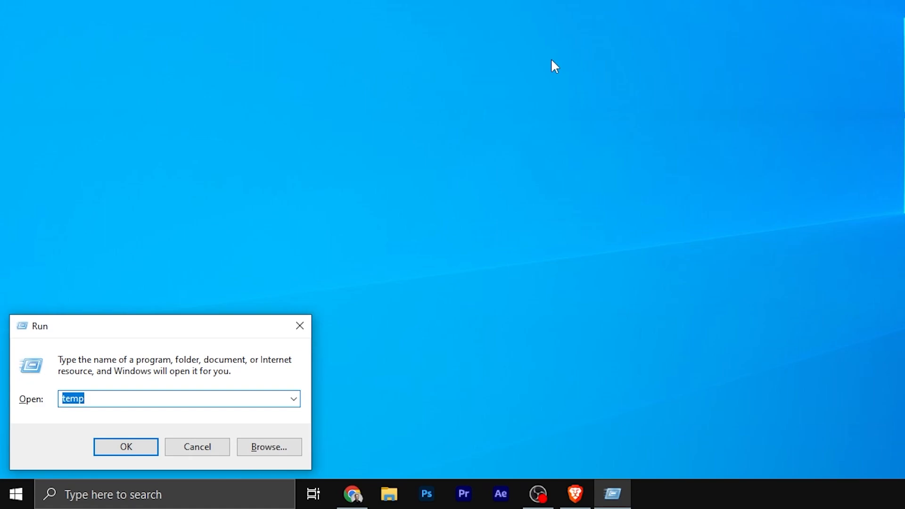
{"action": "key", "text": "Delete"}
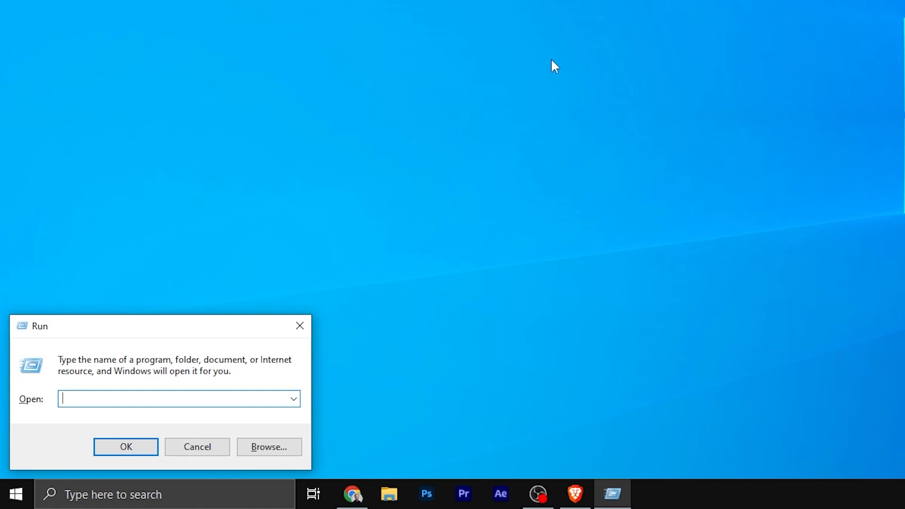
{"action": "type", "text": "%temp%"}
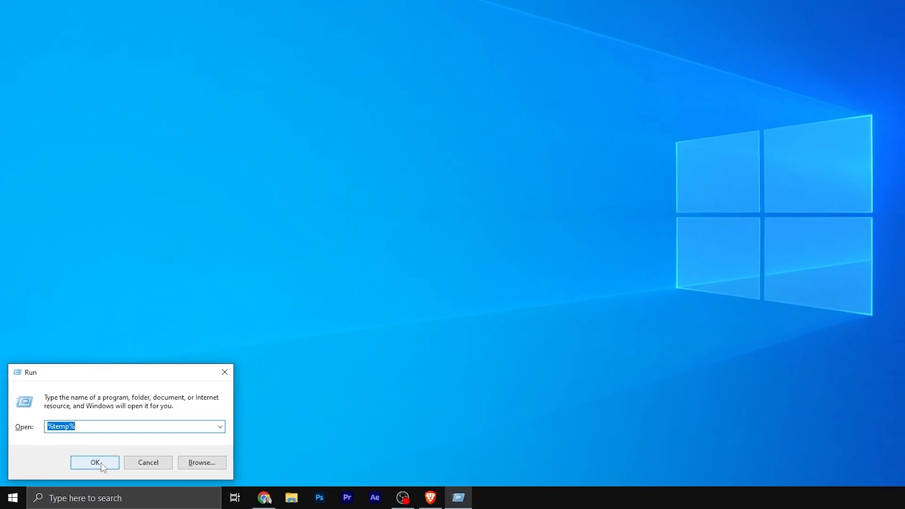
{"action": "left_click", "coordinate": [95, 463]}
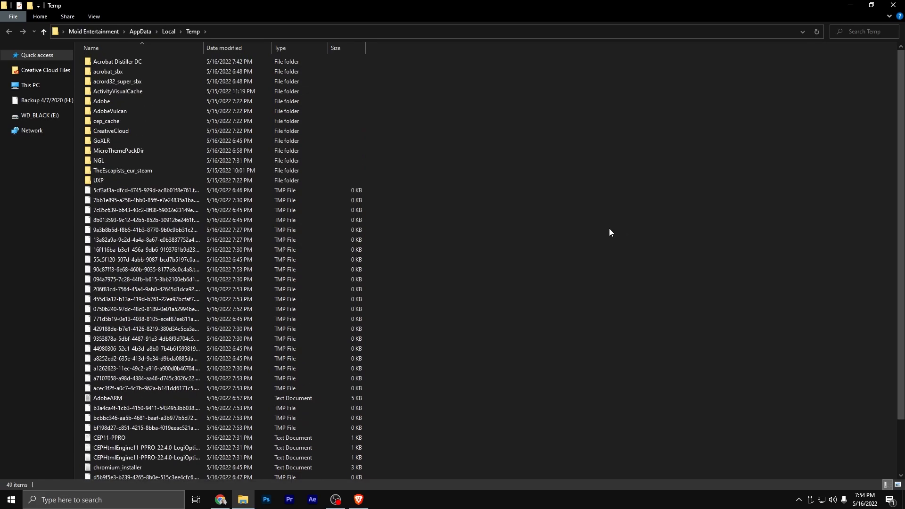
{"action": "mouse_move", "coordinate": [615, 245]}
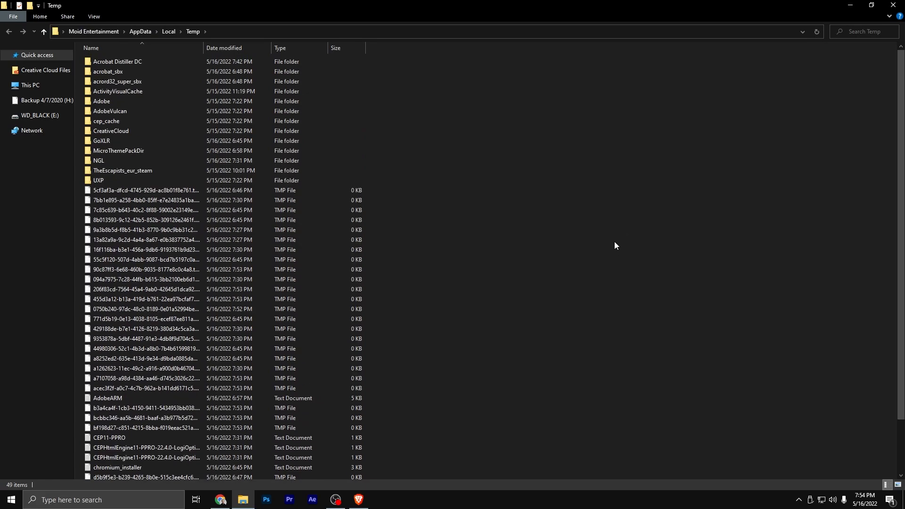
{"action": "mouse_move", "coordinate": [623, 241]}
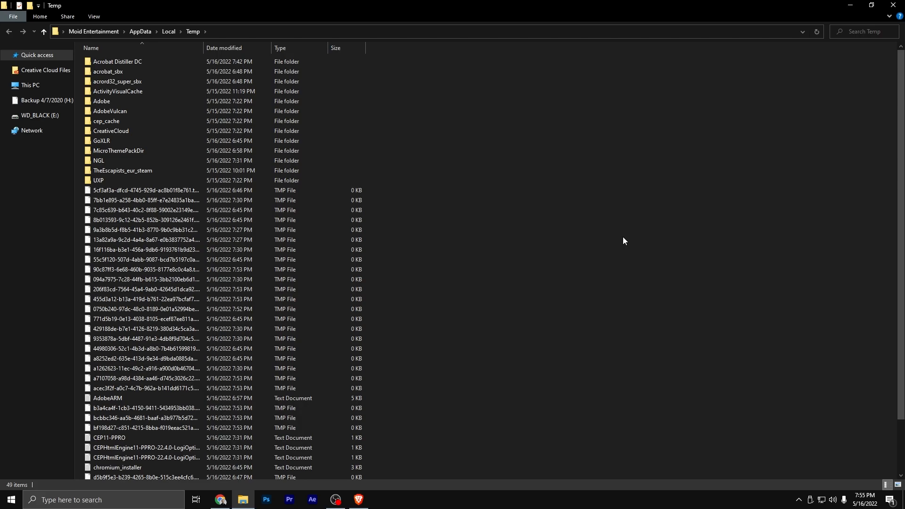
Select all files in the Temp folder, delete them, and skip every item still in use
{"action": "key", "text": "ctrl+a"}
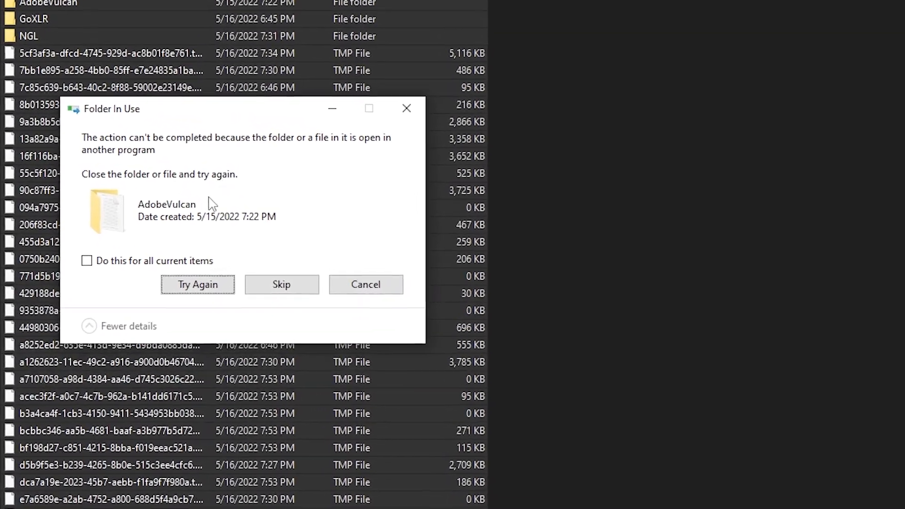
{"action": "left_click", "coordinate": [87, 261]}
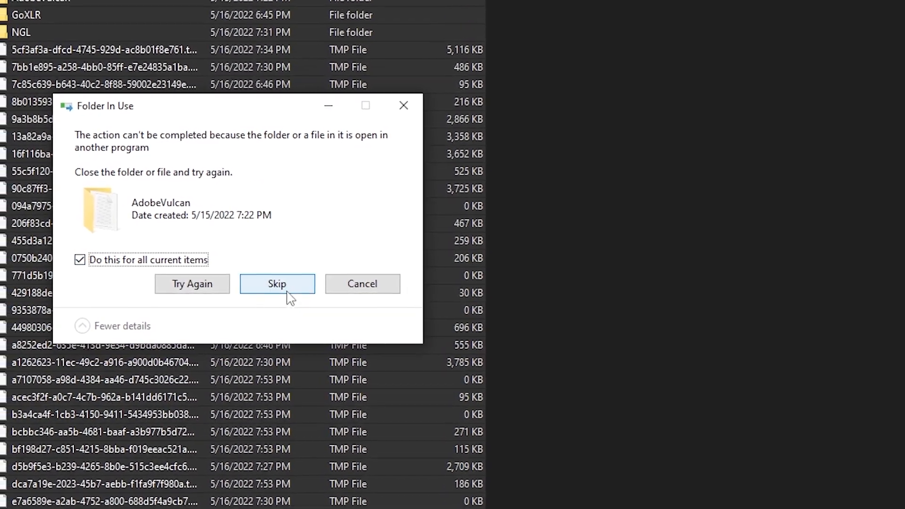
{"action": "left_click", "coordinate": [277, 283]}
{"action": "type", "text": "p"}
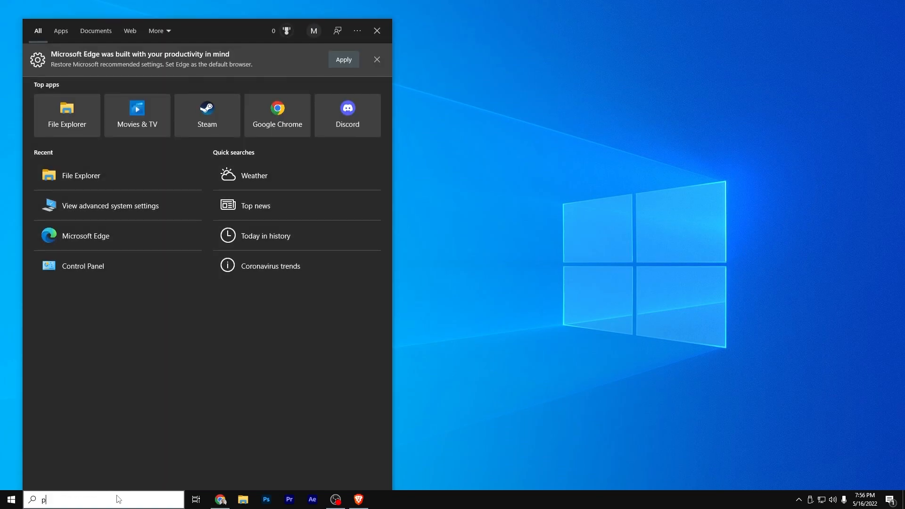
Find 'power' in search, view Power & sleep and Additional power settings, then close Settings
{"action": "type", "text": "ower"}
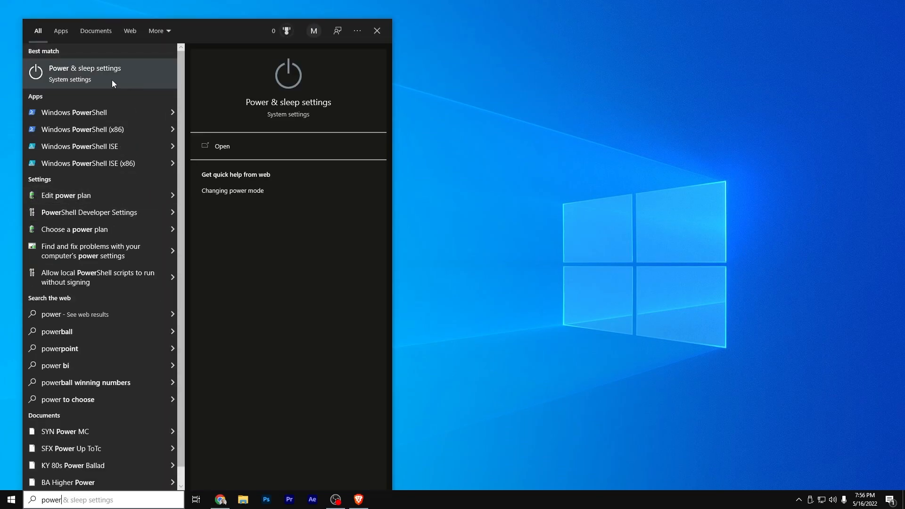
{"action": "left_click", "coordinate": [85, 72]}
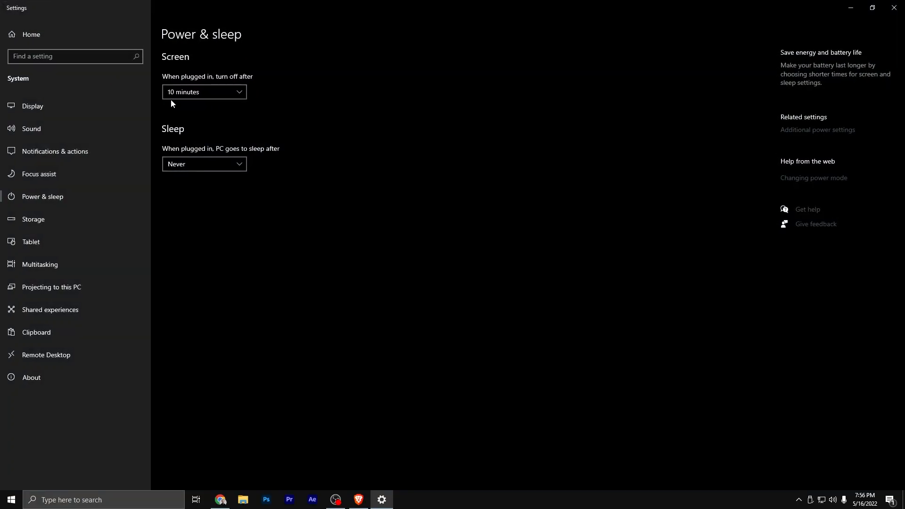
{"action": "mouse_move", "coordinate": [818, 129]}
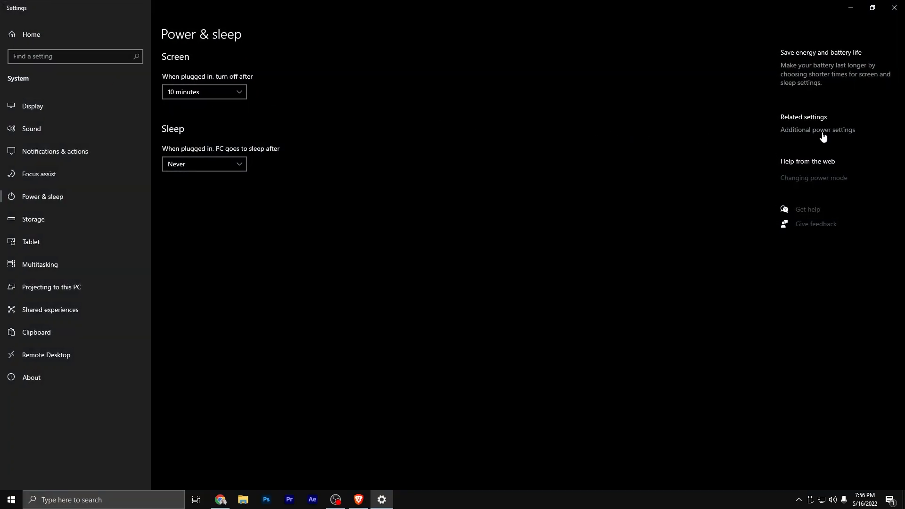
{"action": "left_click", "coordinate": [818, 129]}
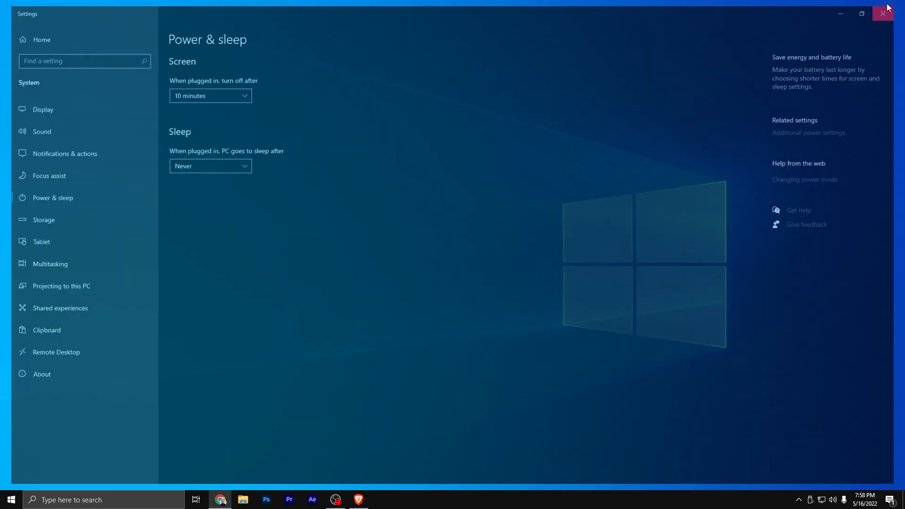
{"action": "left_click", "coordinate": [882, 13]}
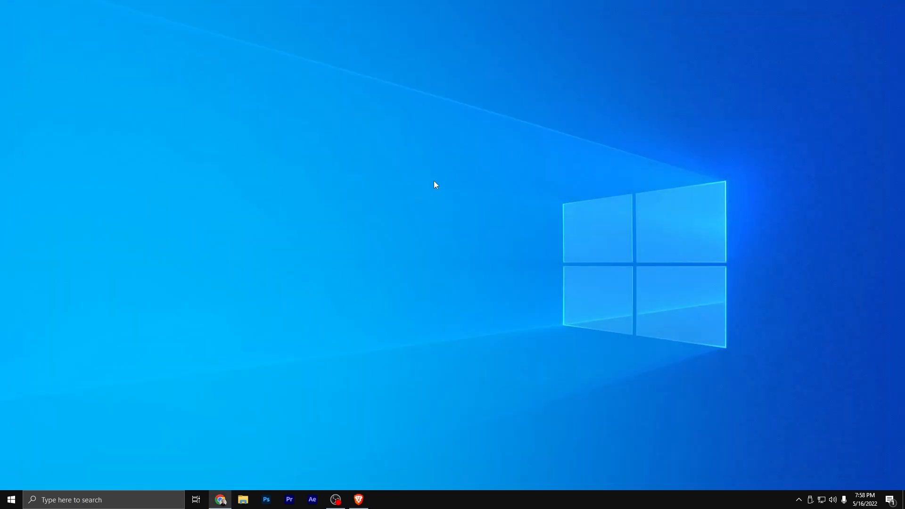
{"action": "mouse_move", "coordinate": [225, 422]}
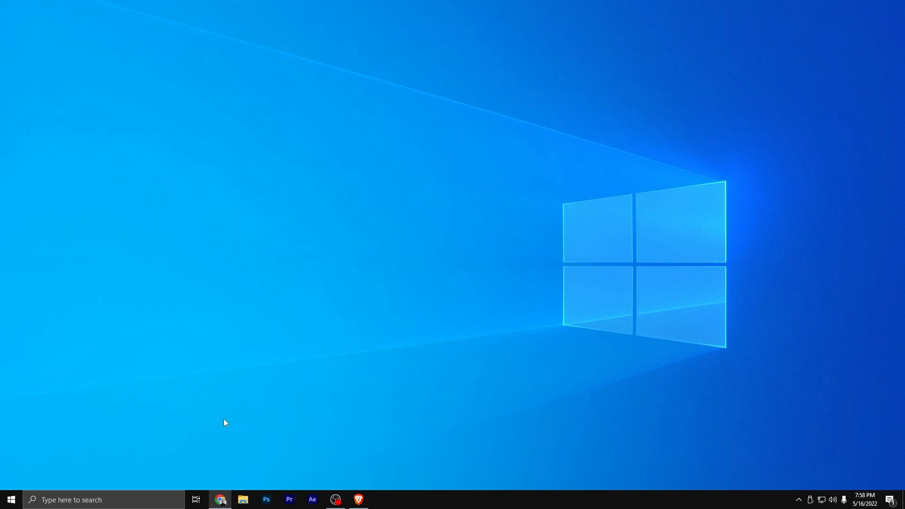
{"action": "mouse_move", "coordinate": [207, 442]}
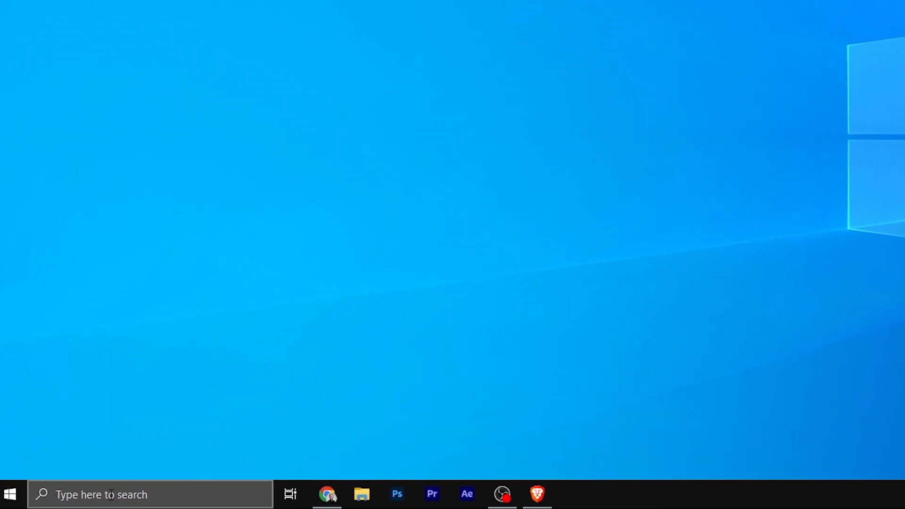
Search 'advanced' to reach System Properties and open the Performance Options dialog
{"action": "type", "text": "advan"}
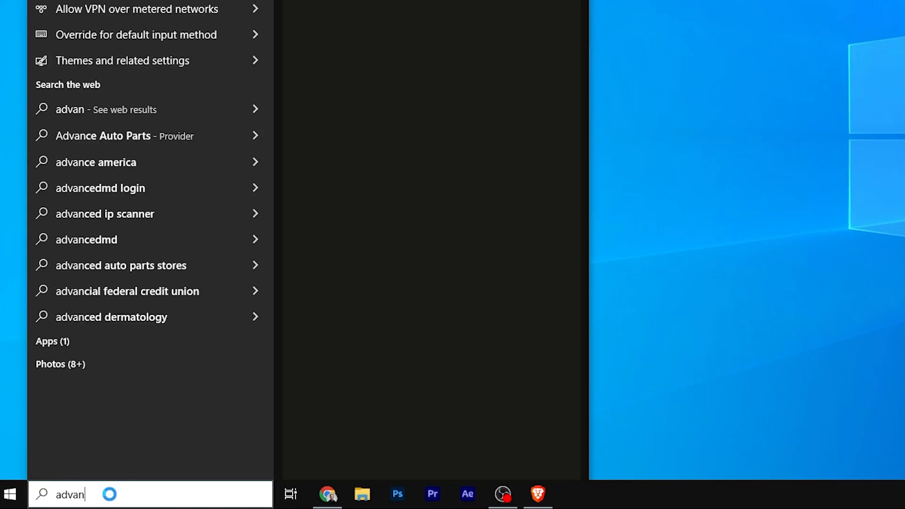
{"action": "type", "text": "ced"}
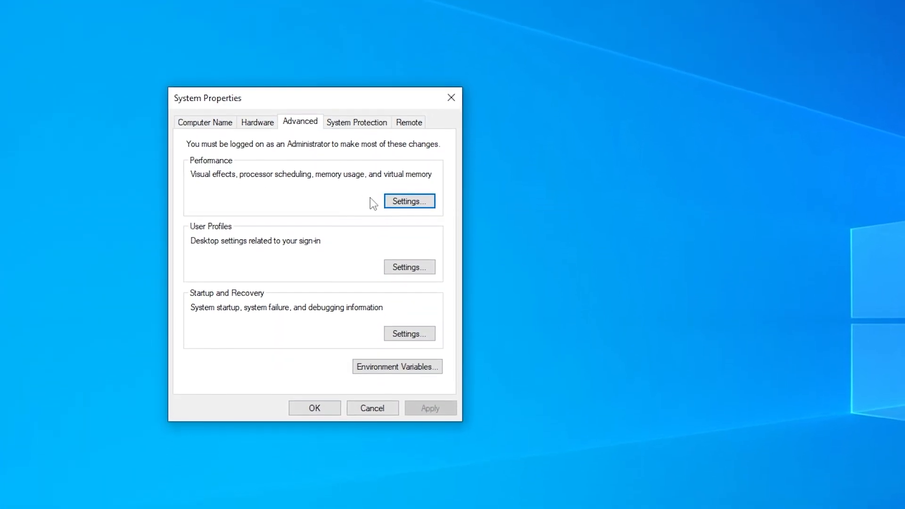
{"action": "left_click", "coordinate": [409, 201]}
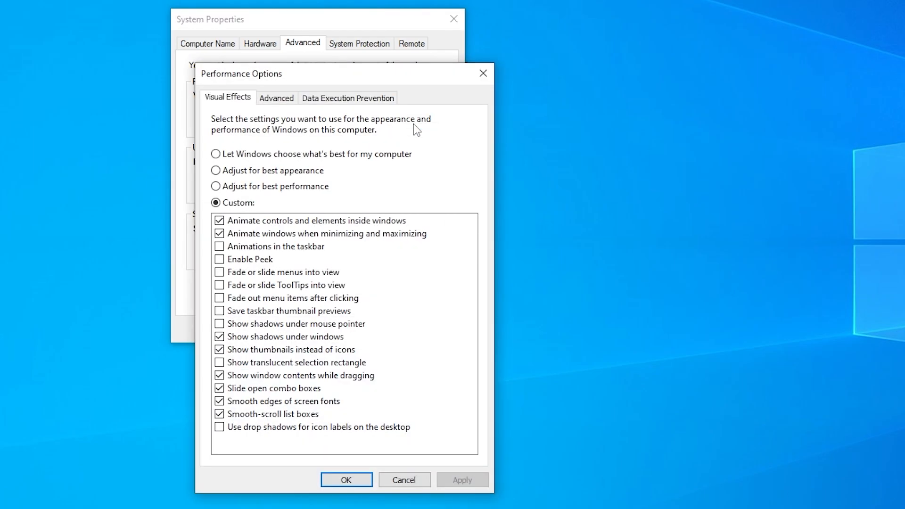
{"action": "mouse_move", "coordinate": [379, 221]}
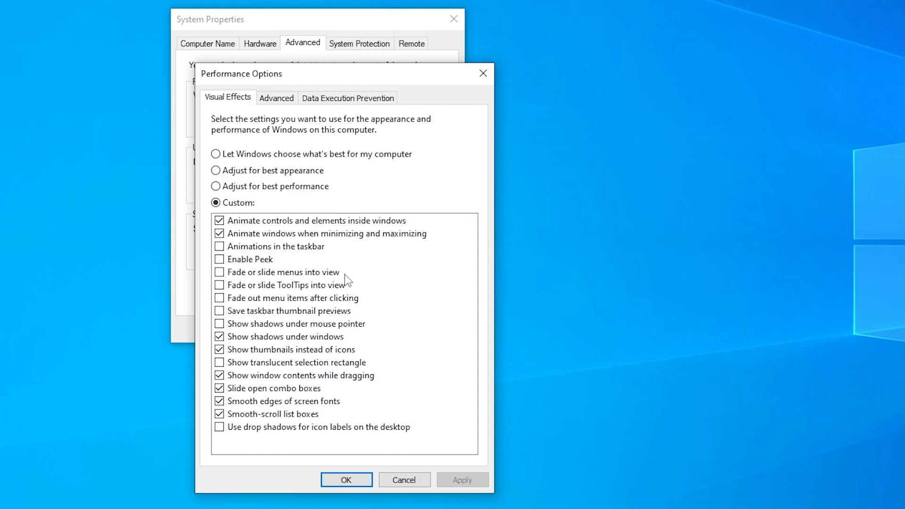
{"action": "mouse_move", "coordinate": [308, 348]}
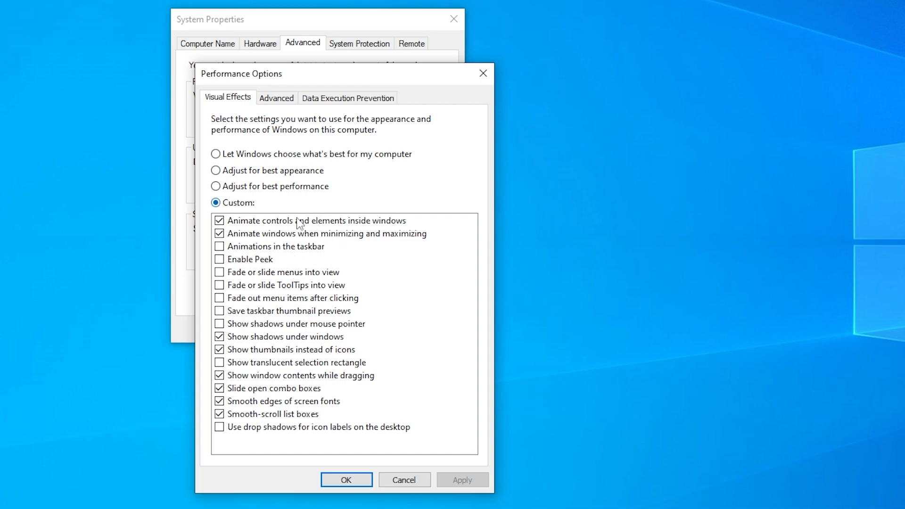
{"action": "mouse_move", "coordinate": [291, 363]}
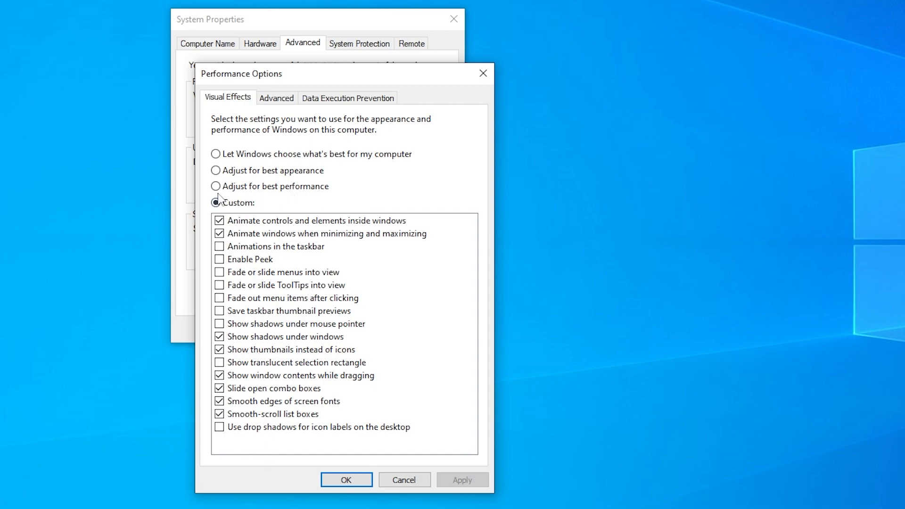
Select the Custom visual effects option and confirm it with OK
{"action": "left_click", "coordinate": [216, 203]}
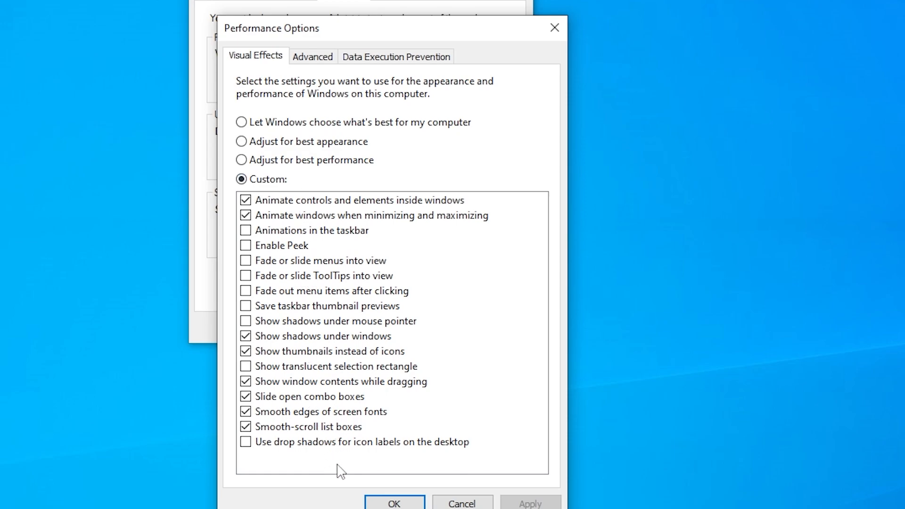
{"action": "left_click", "coordinate": [394, 504]}
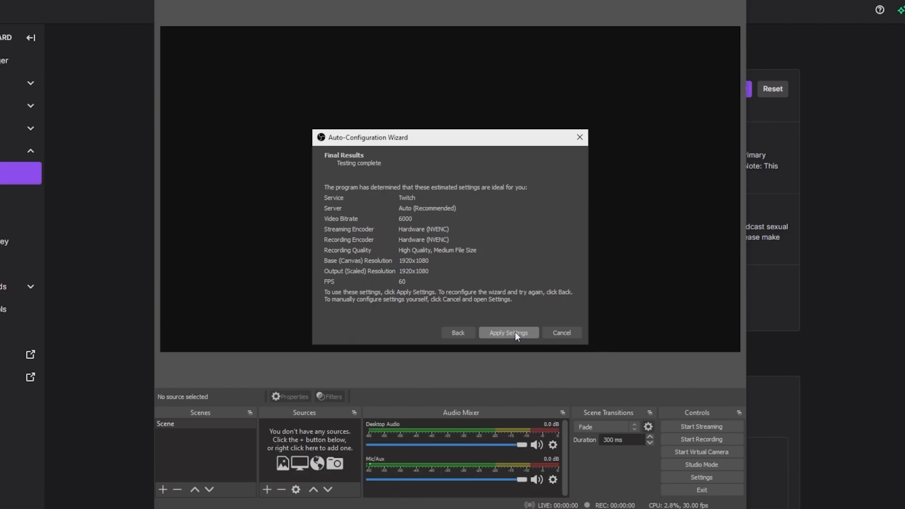
Apply the wizard's recommended 1920x1080, 60 FPS, 6000 bitrate settings
{"action": "left_click", "coordinate": [509, 332]}
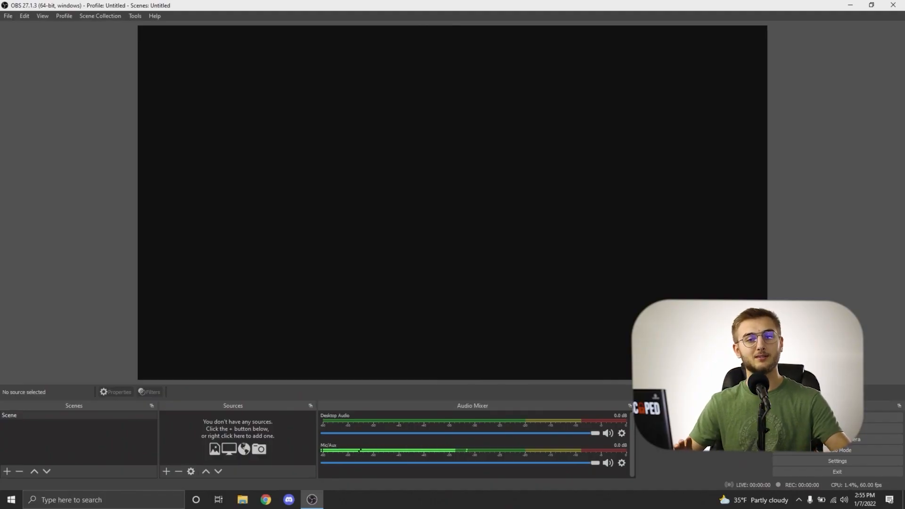